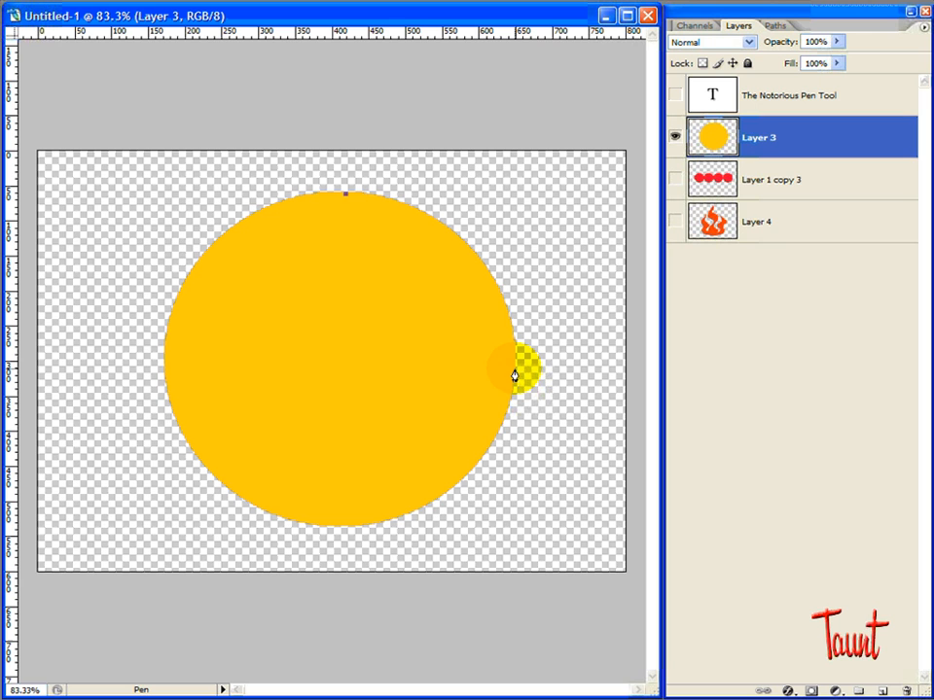
- Trace curved anchors along the yellow circle's right edge, bottom and upper right
drag(513, 372, 514, 515)
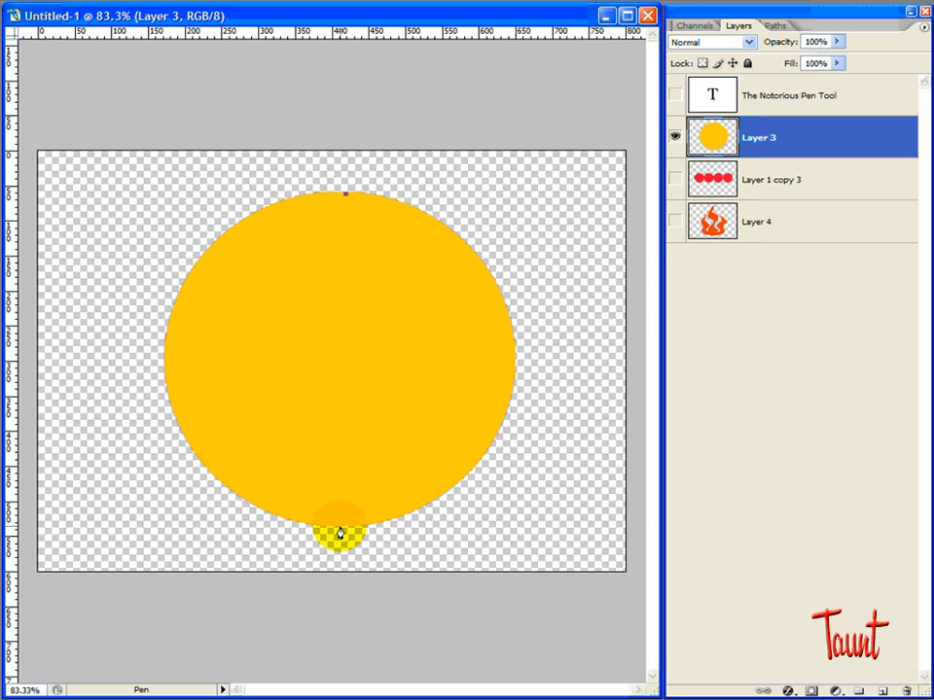
drag(340, 525, 55, 646)
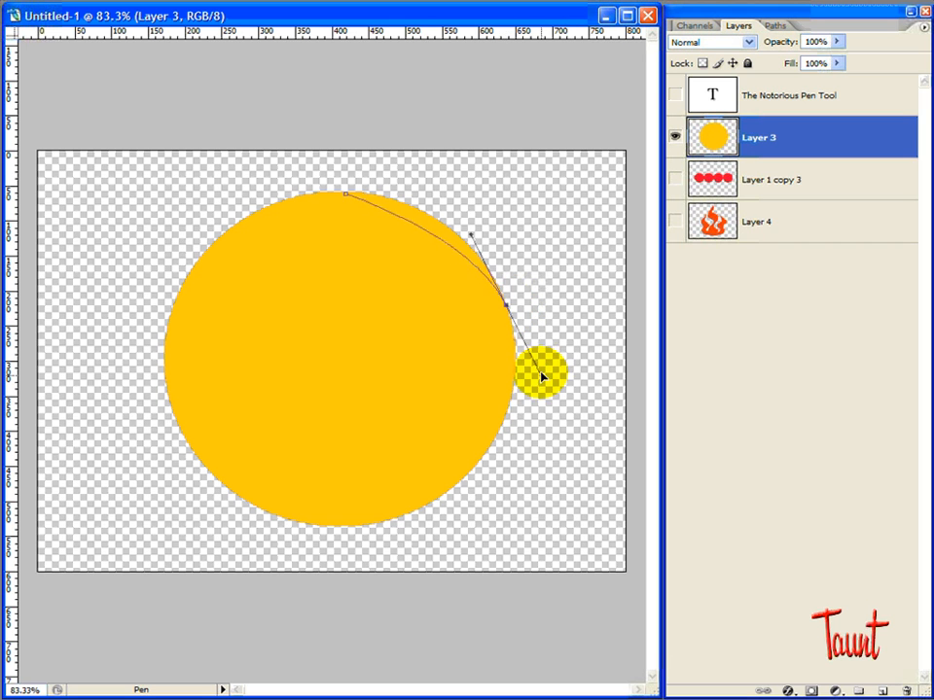
drag(541, 377, 561, 426)
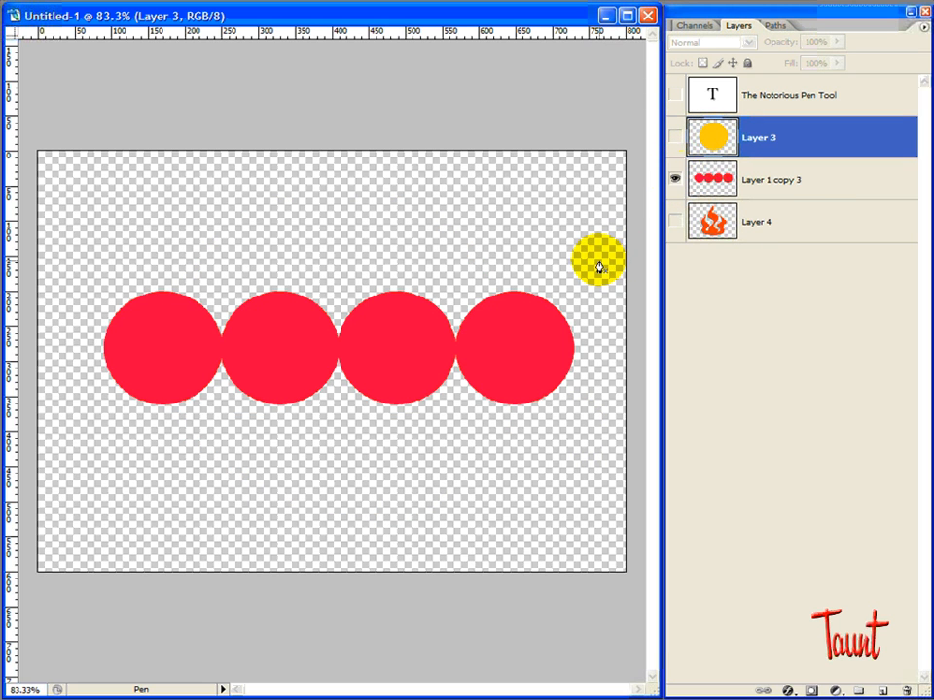
- Start a path at the left red circle's edge and arch it to the junction with circle two
drag(599, 263, 105, 348)
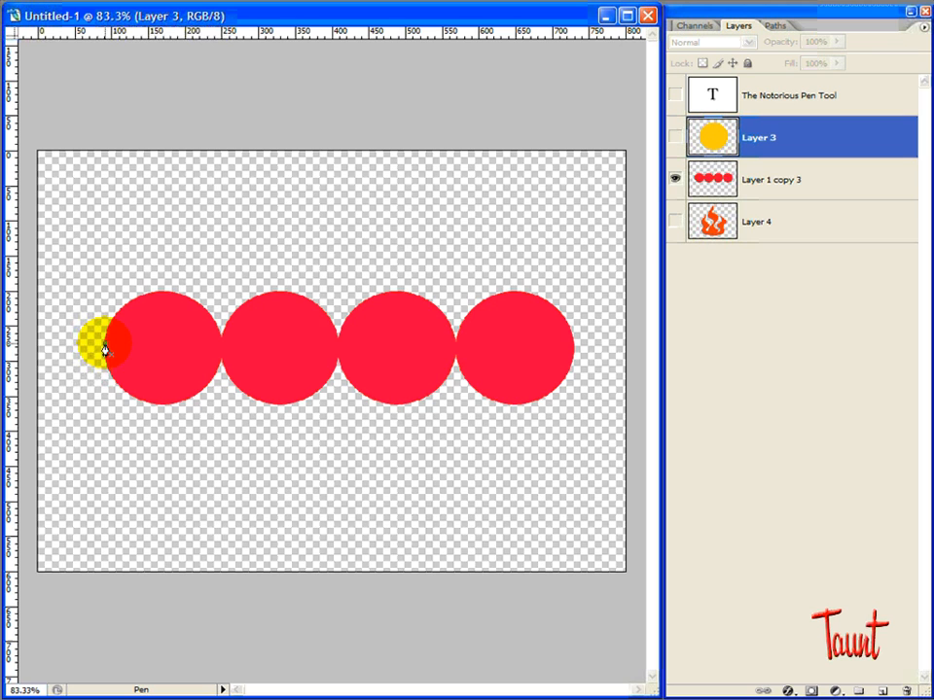
drag(101, 346, 165, 296)
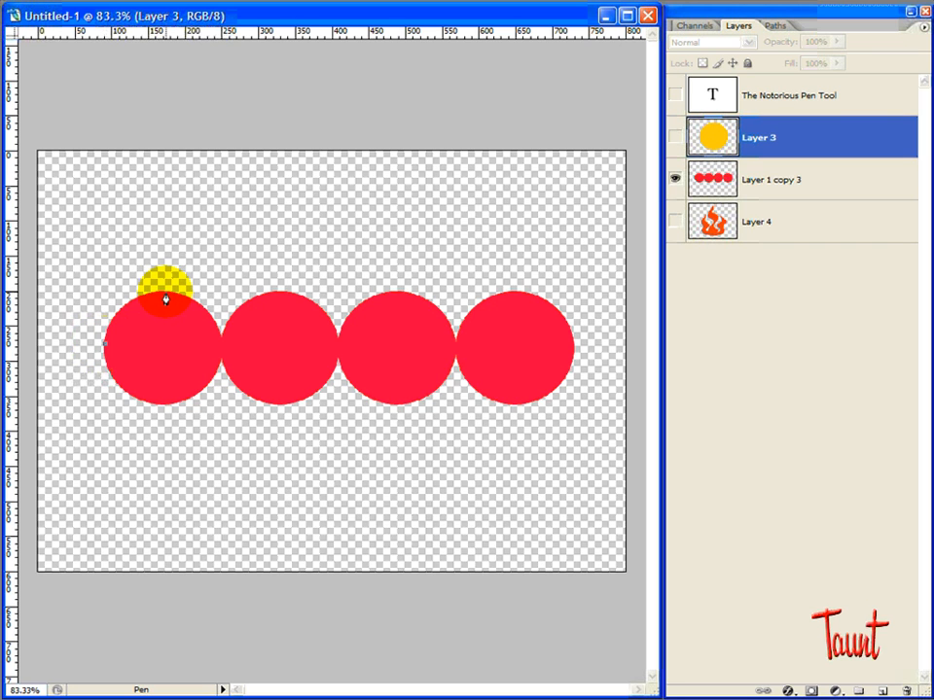
drag(165, 292, 233, 292)
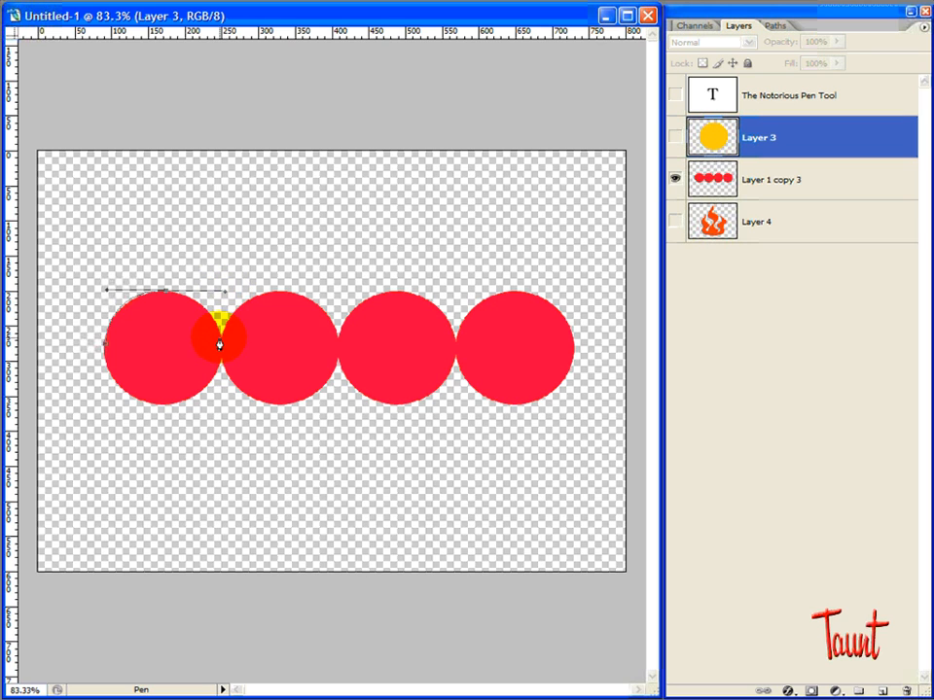
drag(218, 342, 212, 302)
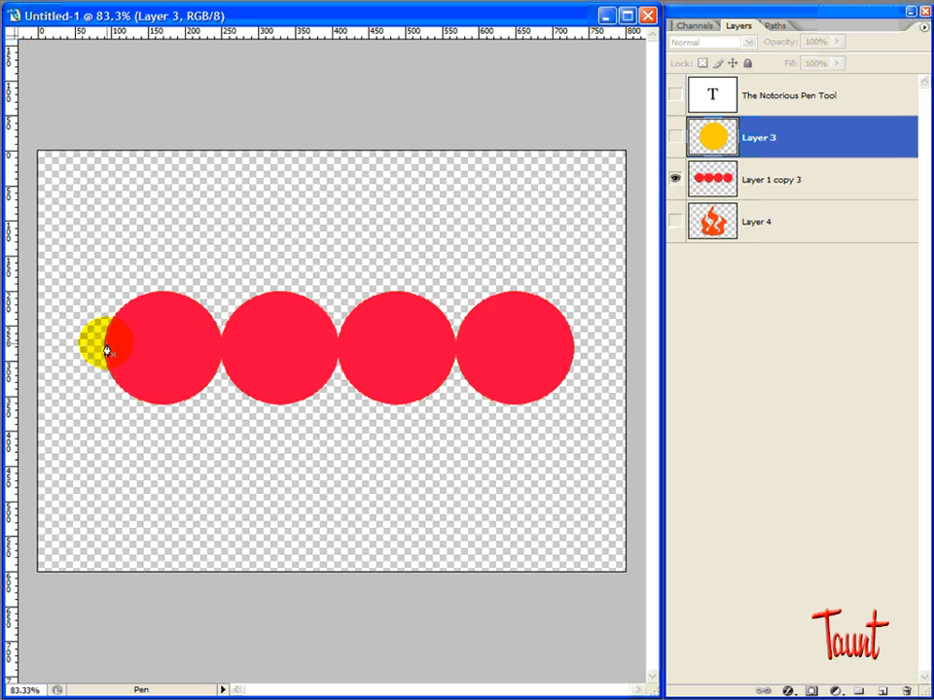
- Restart the path and arch it over the first and second red circles, anchoring before the third
drag(102, 350, 159, 296)
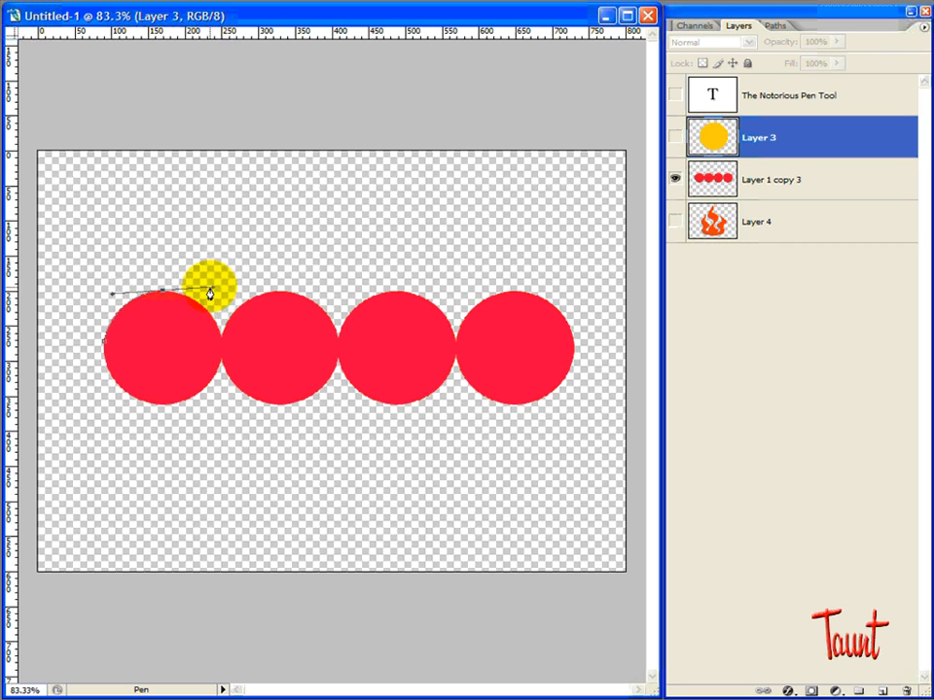
drag(210, 288, 163, 300)
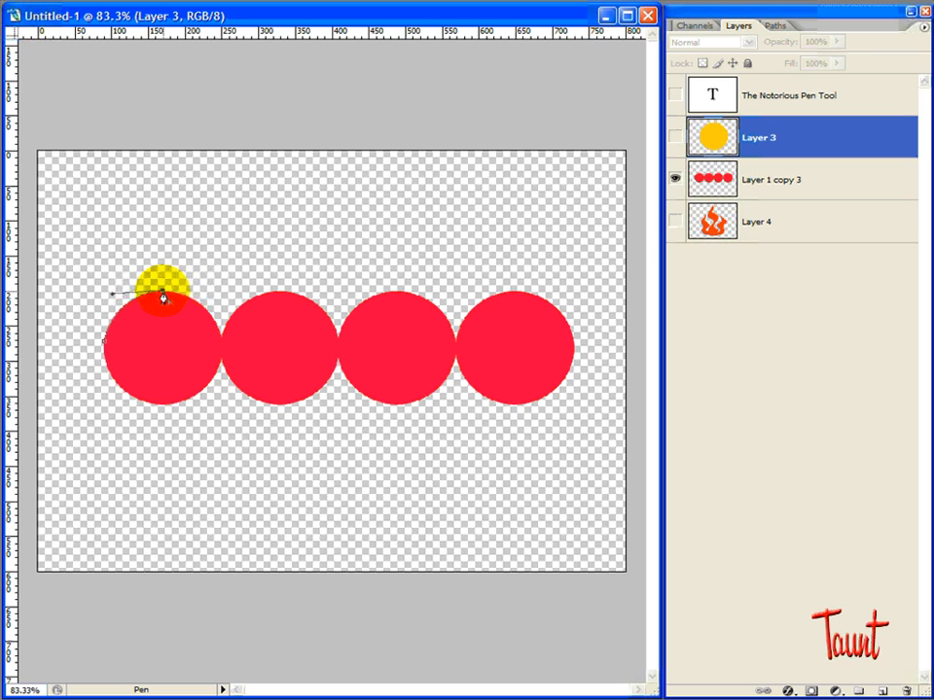
drag(160, 295, 223, 341)
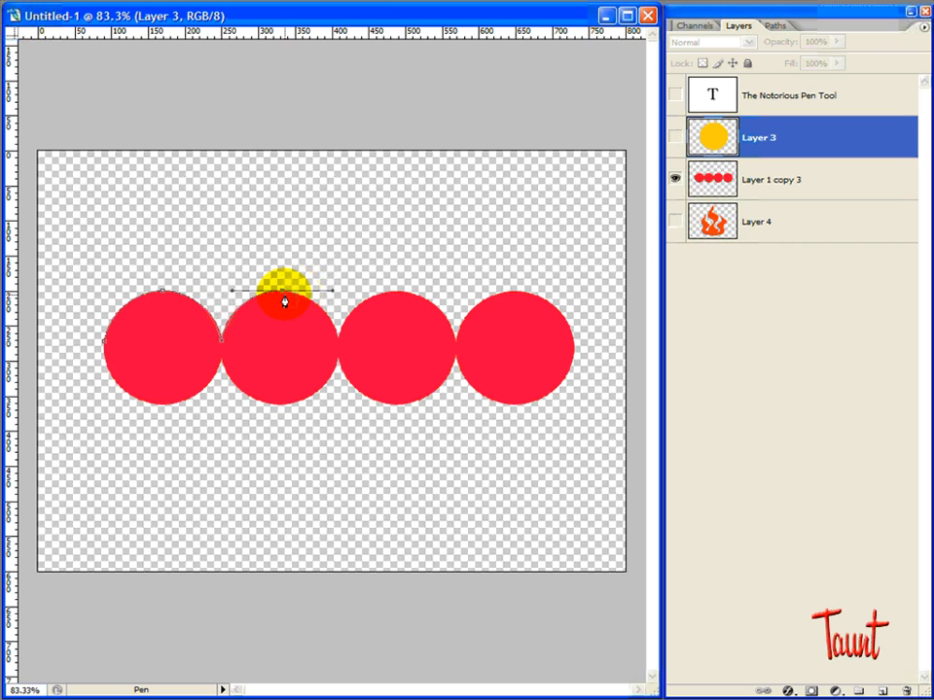
drag(284, 302, 328, 340)
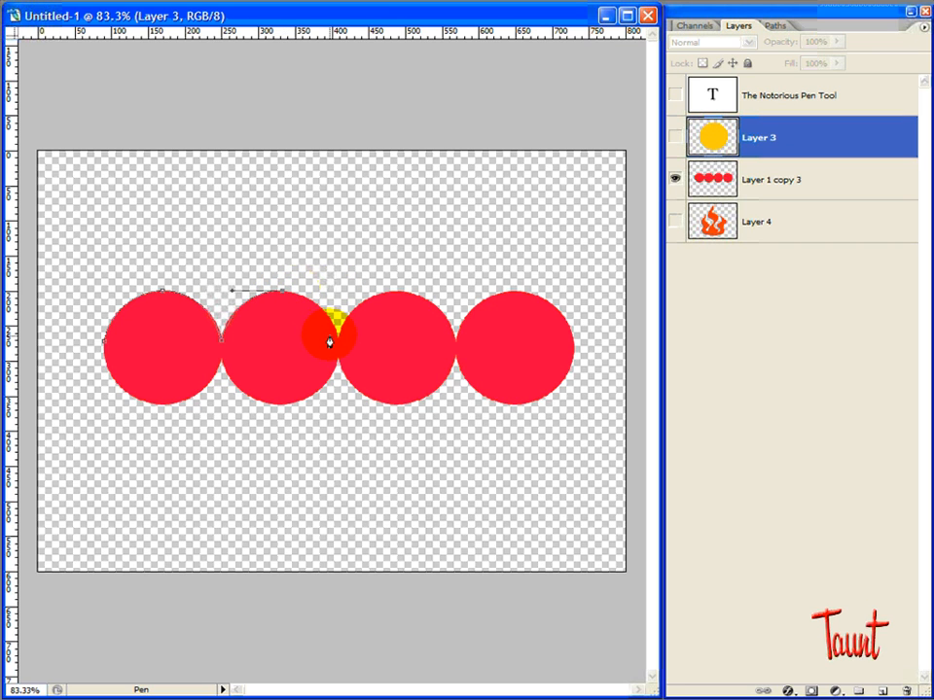
drag(327, 334, 349, 397)
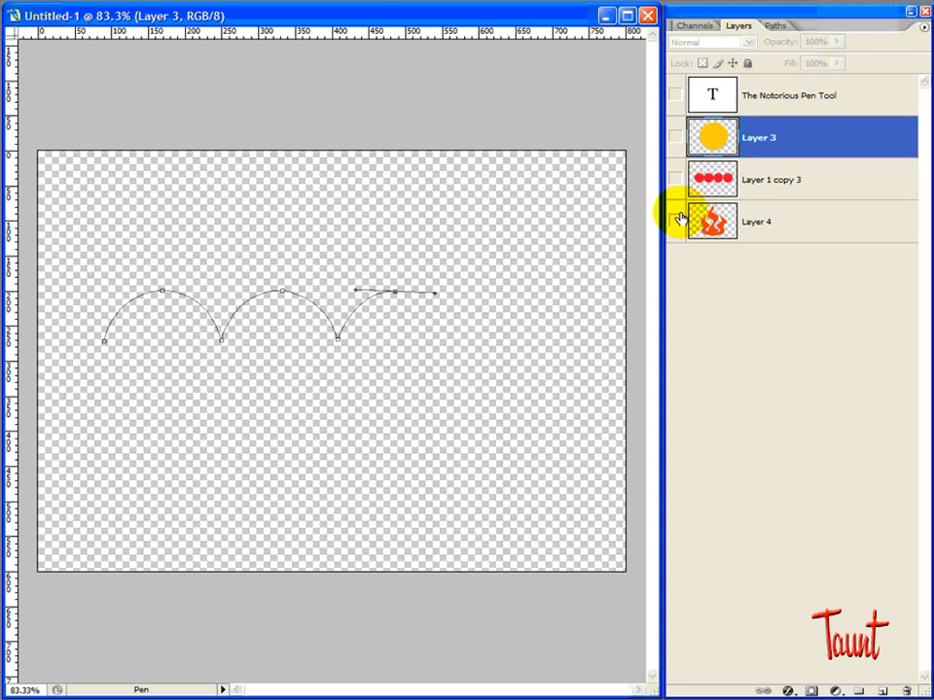
- Deselect the arched path and show the Layer 4 flame shape
click(677, 222)
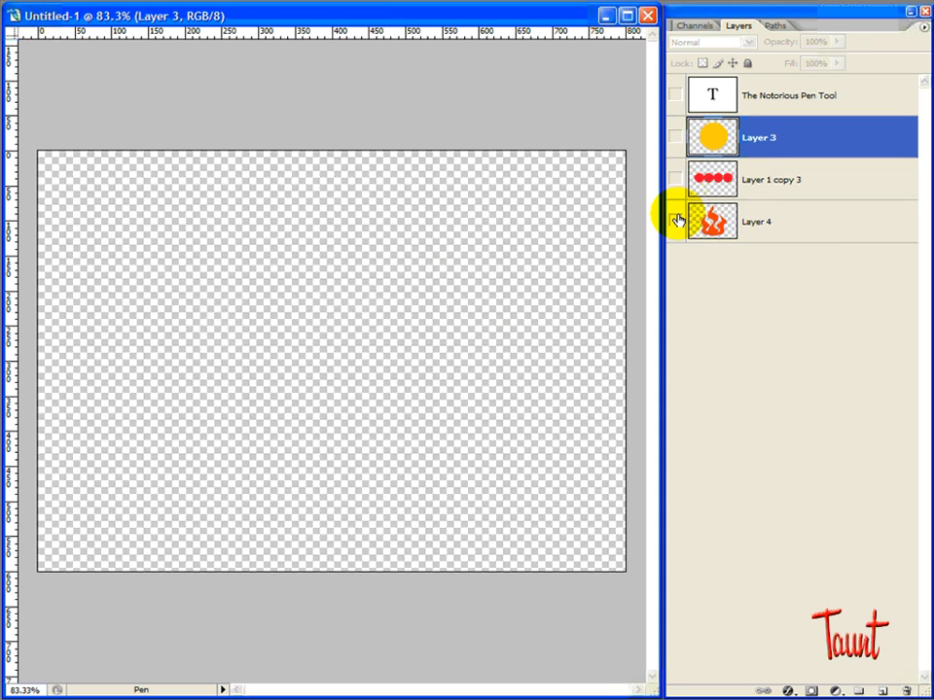
click(675, 222)
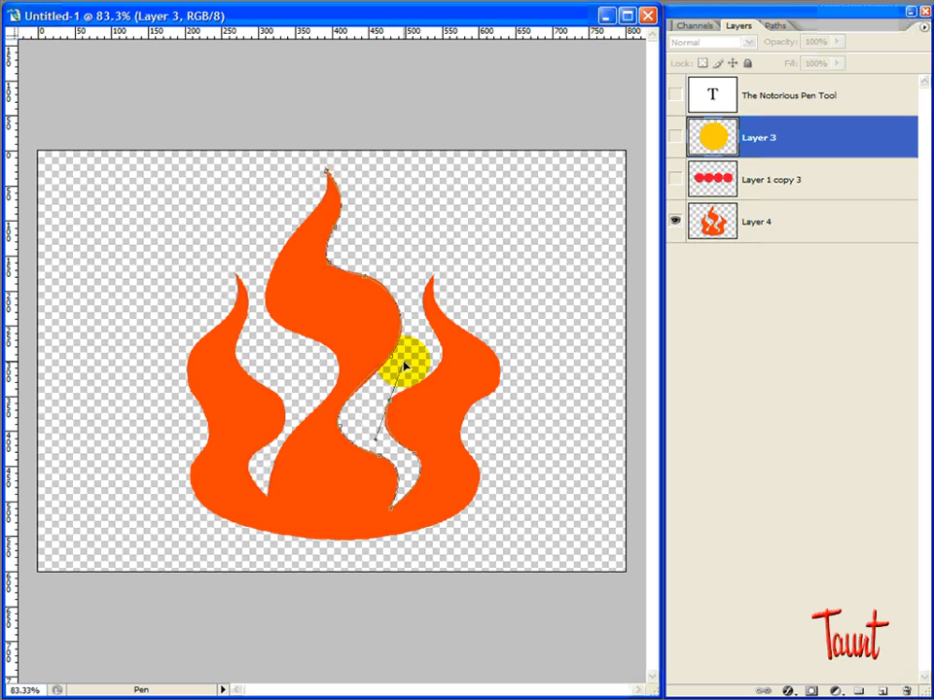
- Trace the flame's inner curve, right tip corner, base and up its left side
drag(406, 366, 381, 408)
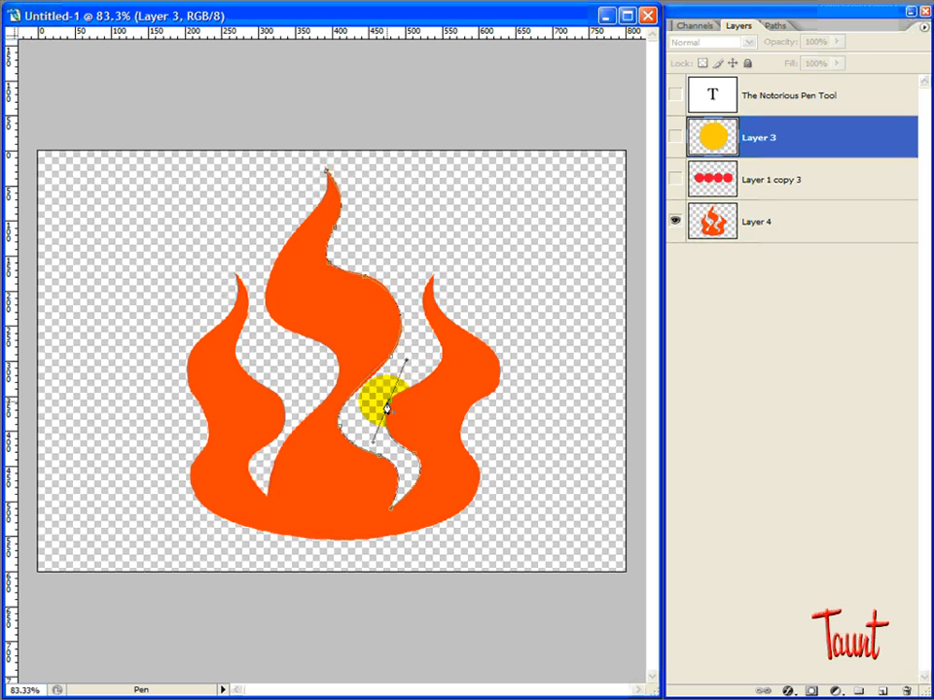
drag(380, 403, 426, 381)
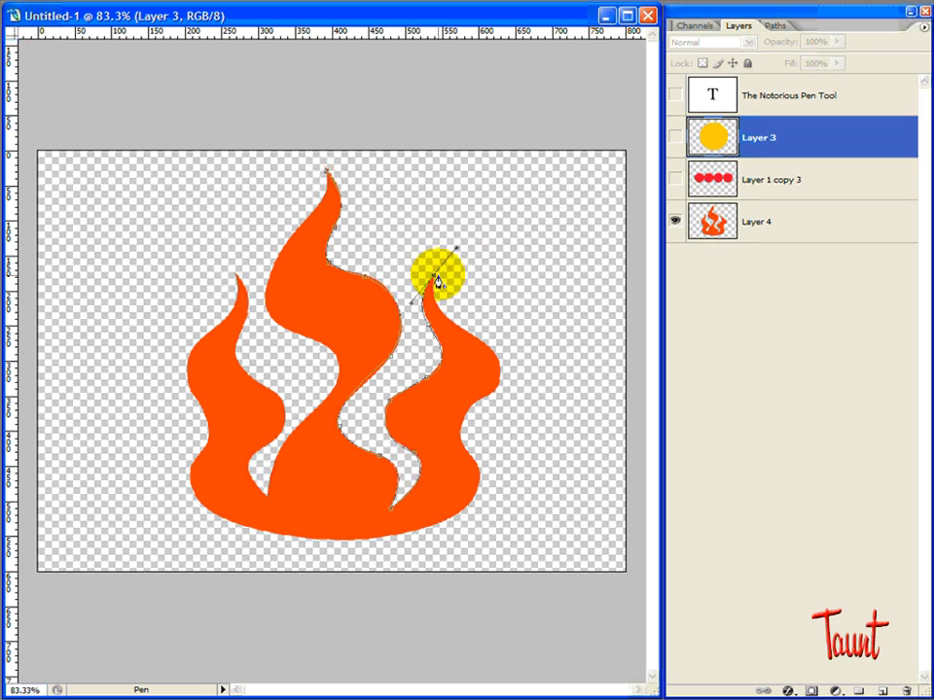
click(473, 334)
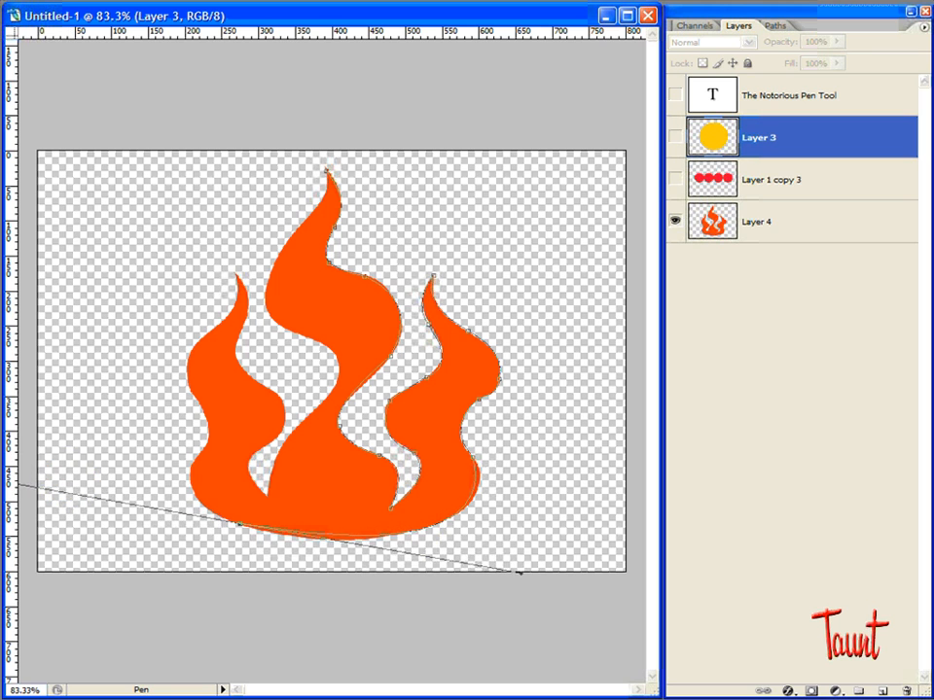
drag(522, 574, 535, 584)
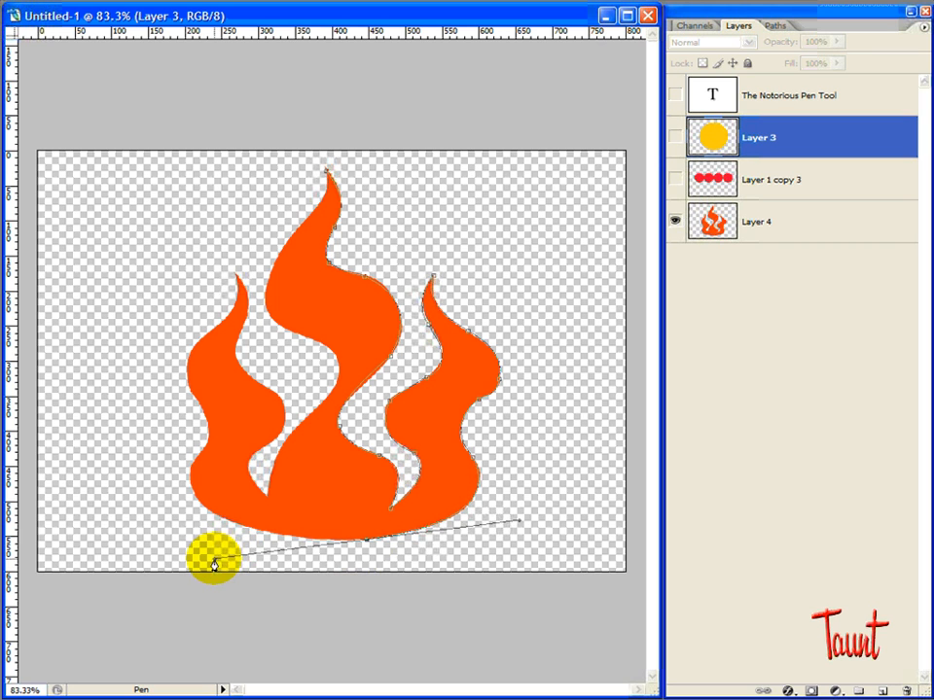
drag(212, 564, 190, 493)
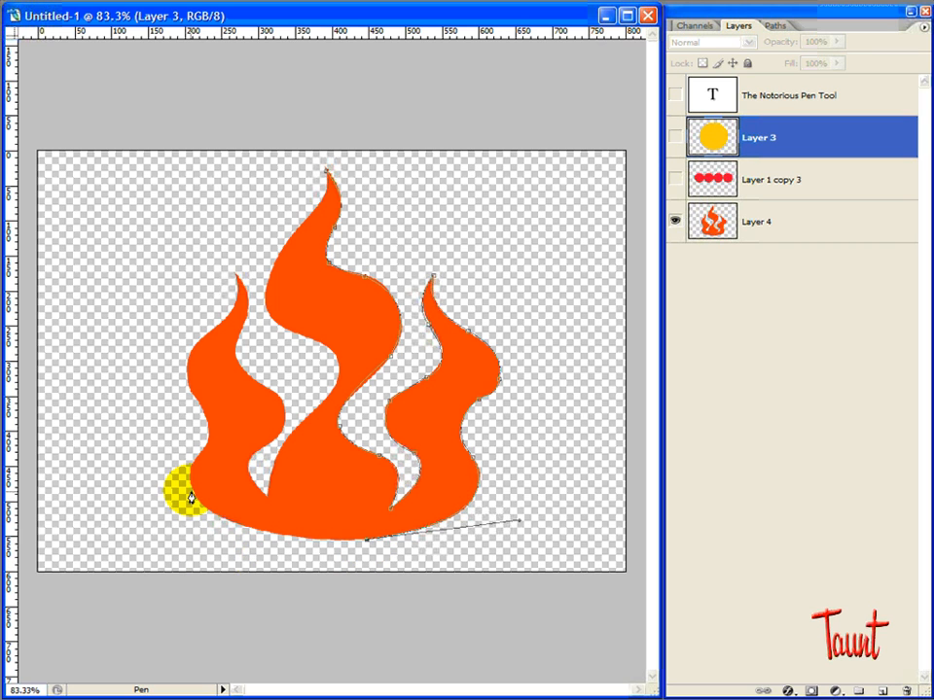
drag(185, 496, 171, 459)
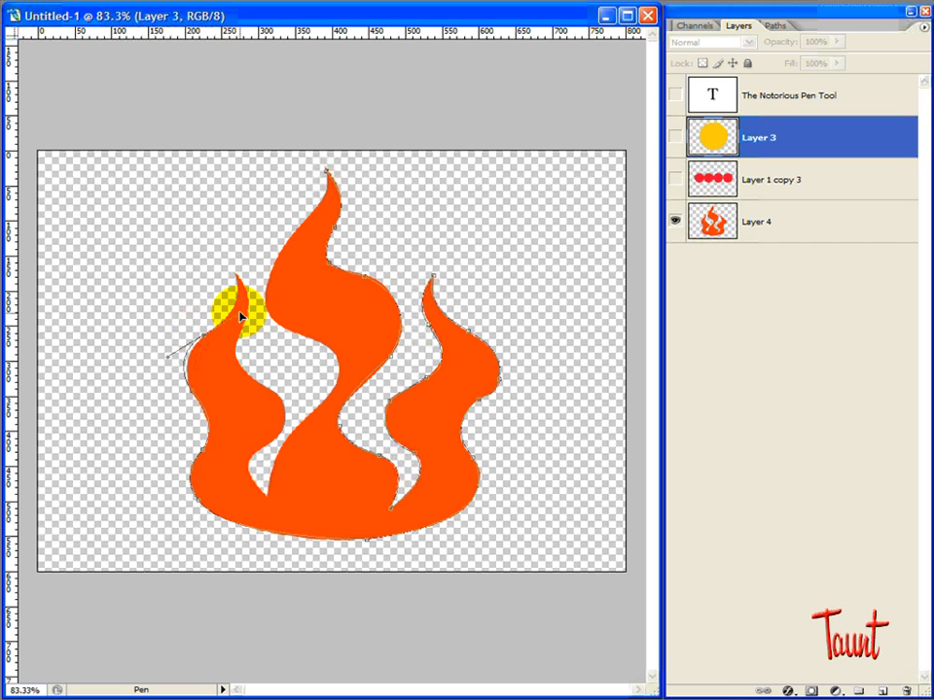
- Close the outline through the left tip, left tongue and tall center tip, then make it a selection
drag(241, 315, 194, 334)
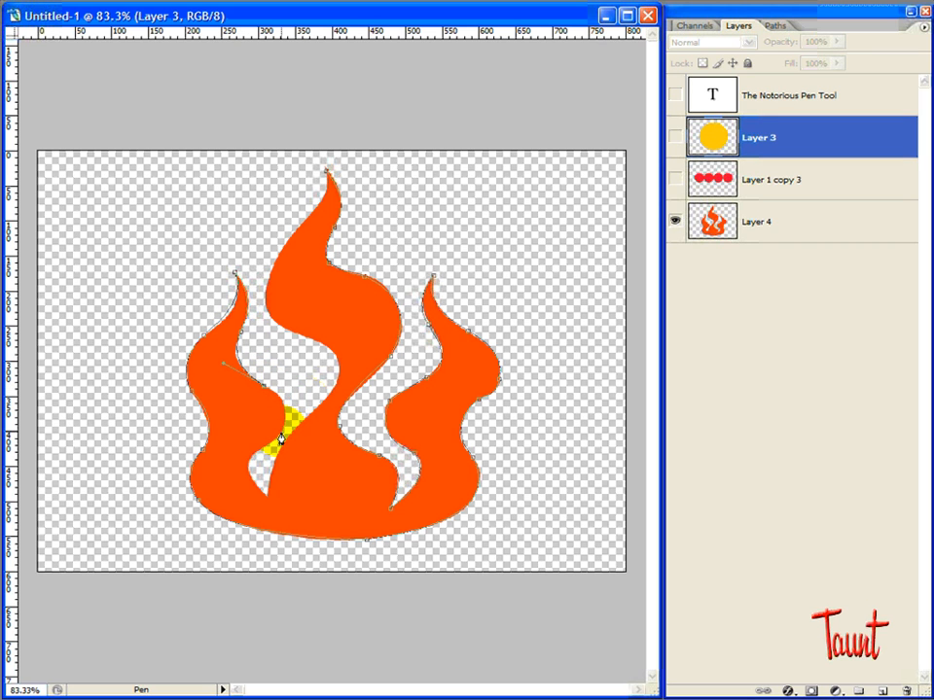
drag(280, 440, 260, 468)
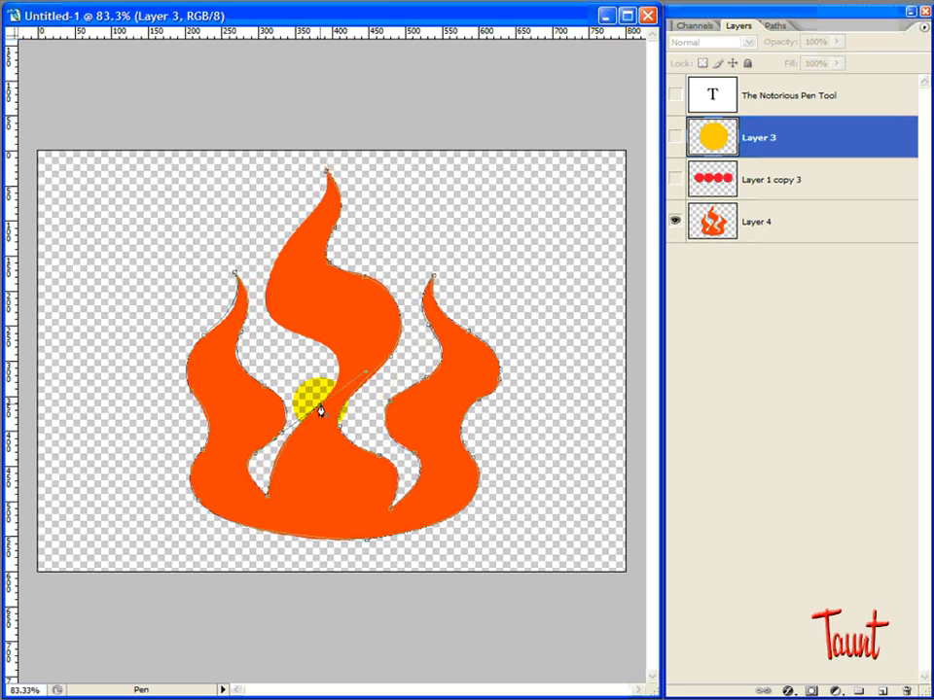
drag(319, 412, 301, 331)
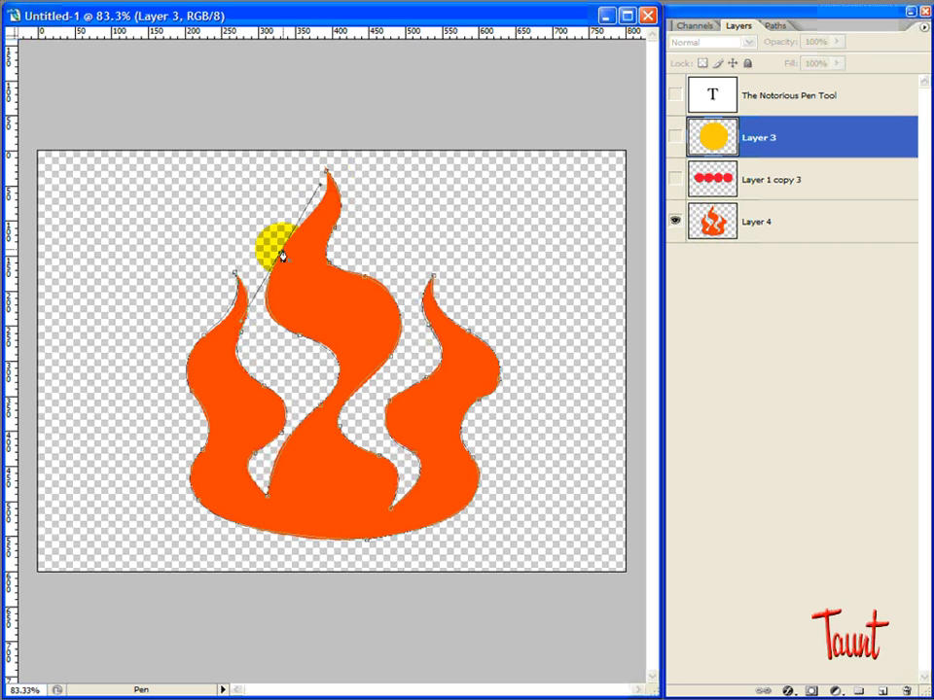
drag(273, 238, 315, 204)
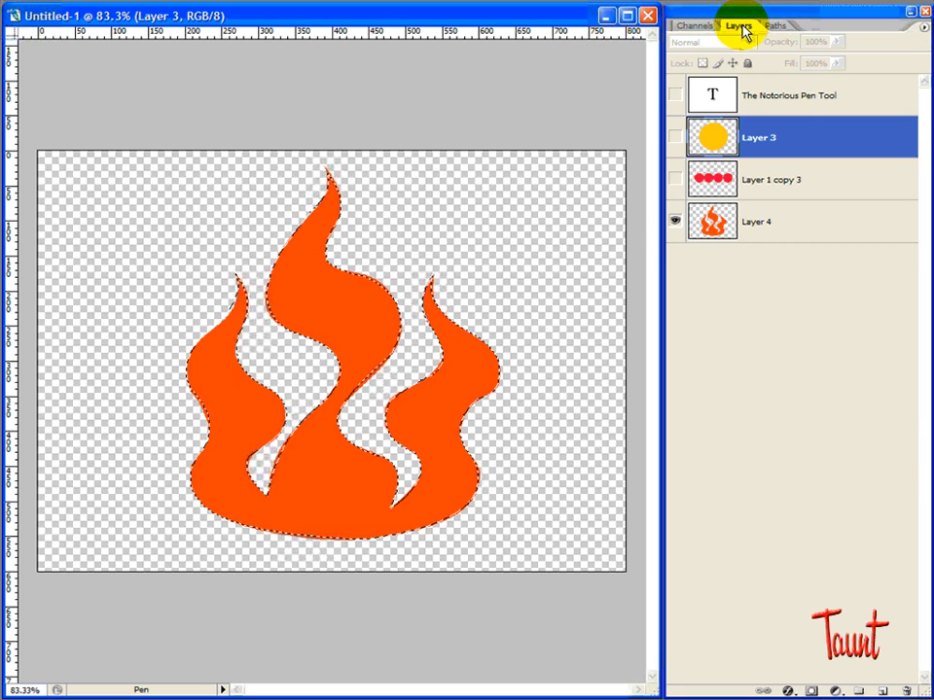
- Hide Layer 4 and show the 'The Notorious Pen Tool' text layer
click(675, 93)
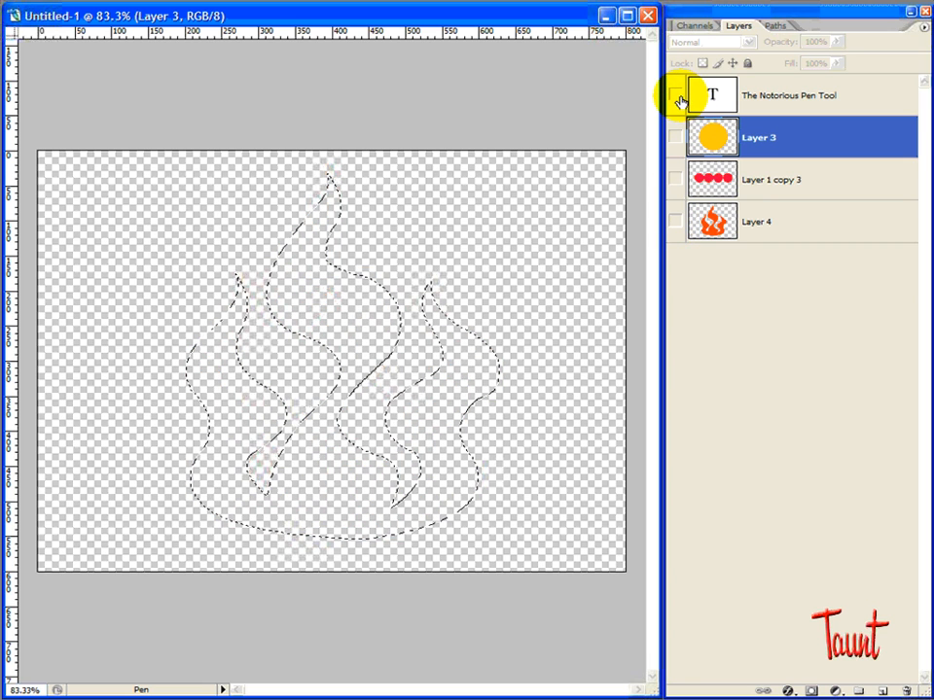
click(677, 94)
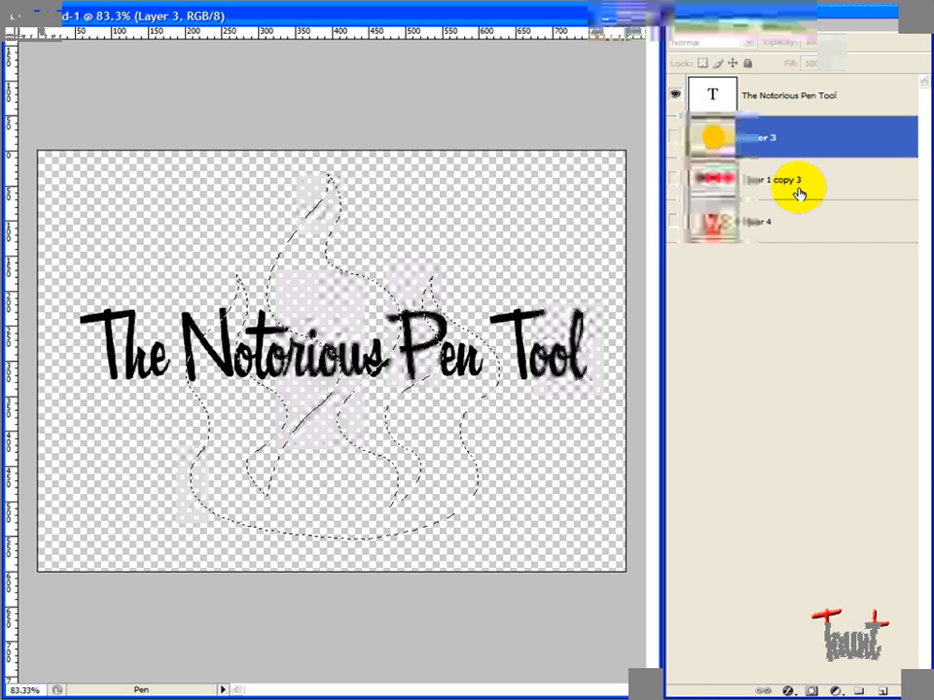